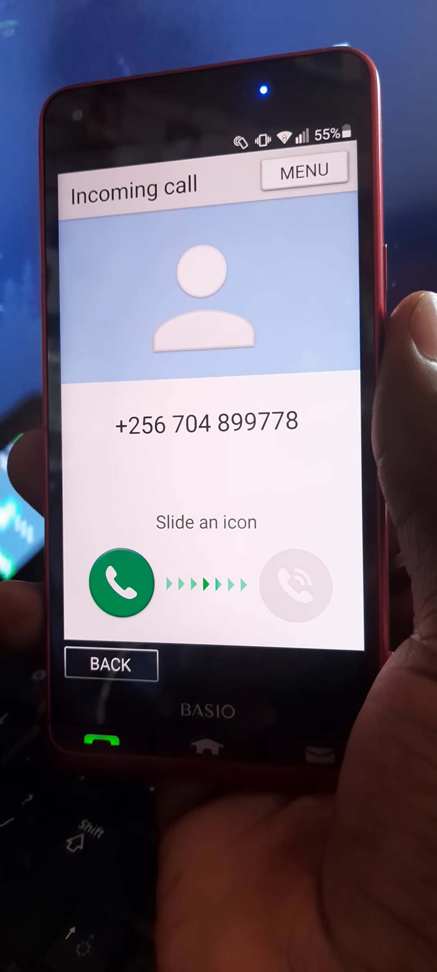
- Save the incoming caller as a new contact named "agj" with its mobile number
click(304, 181)
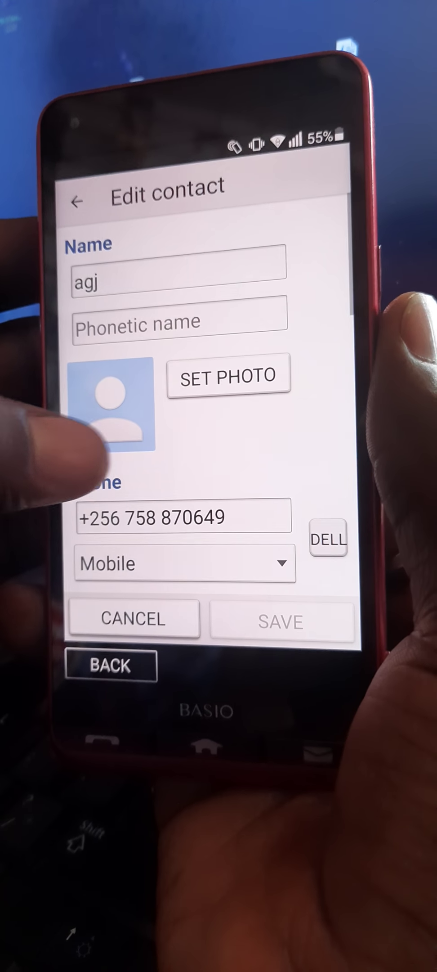
scroll(down, 3)
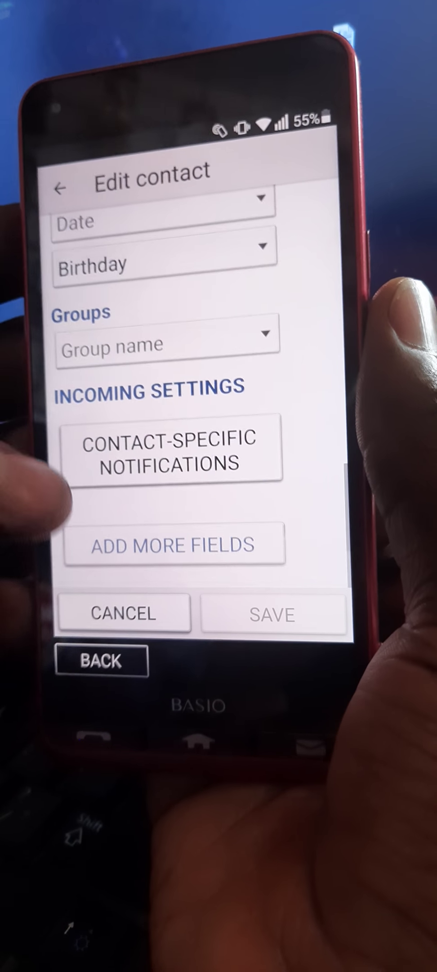
click(171, 545)
text(www.youtube.com)
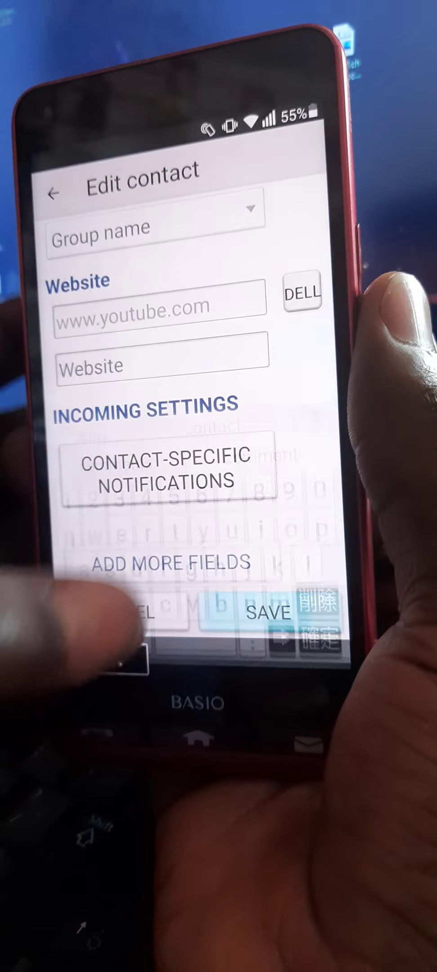
click(268, 614)
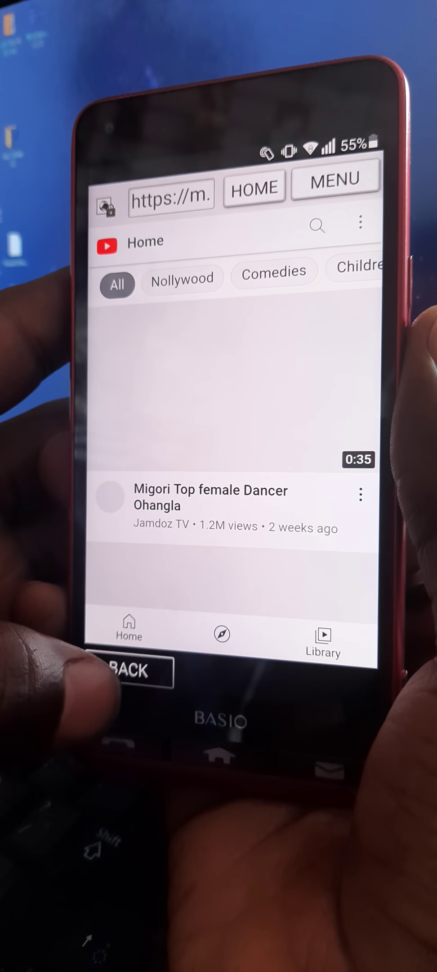
- Search YouTube for vnrom
click(170, 200)
text(vnro)
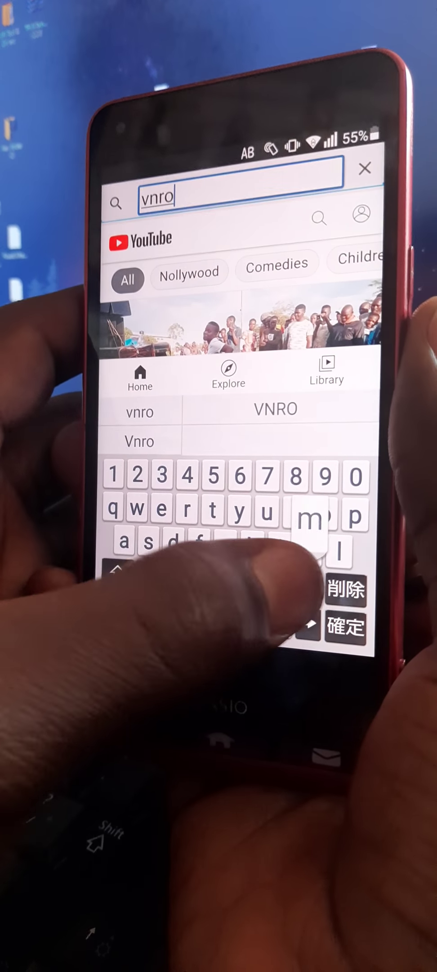
text(m)
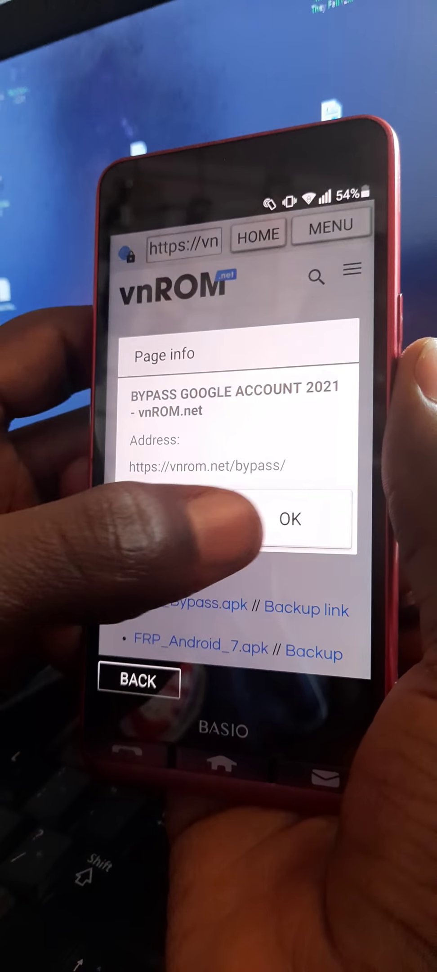
- Confirm OK on the vnrom.net/bypass Page info box
click(292, 518)
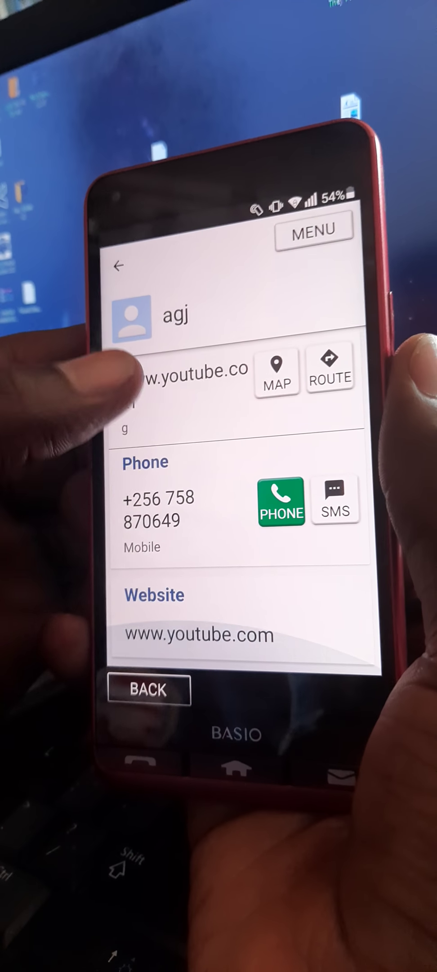
click(200, 635)
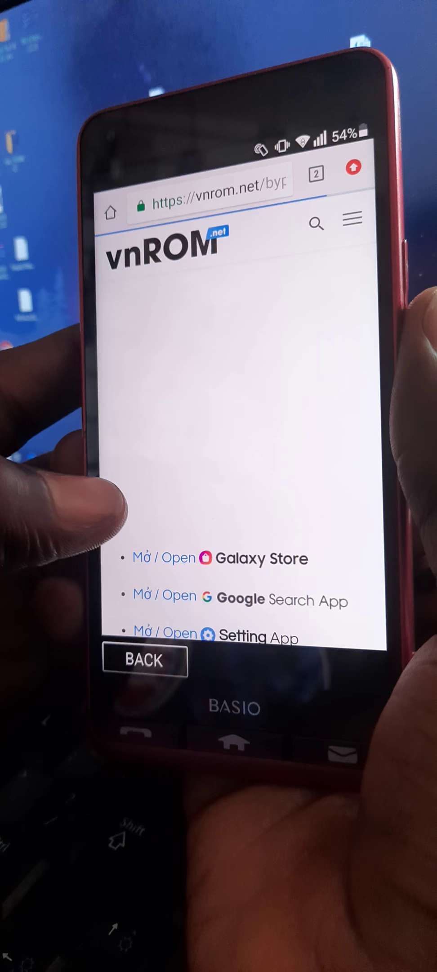
scroll(down, 3)
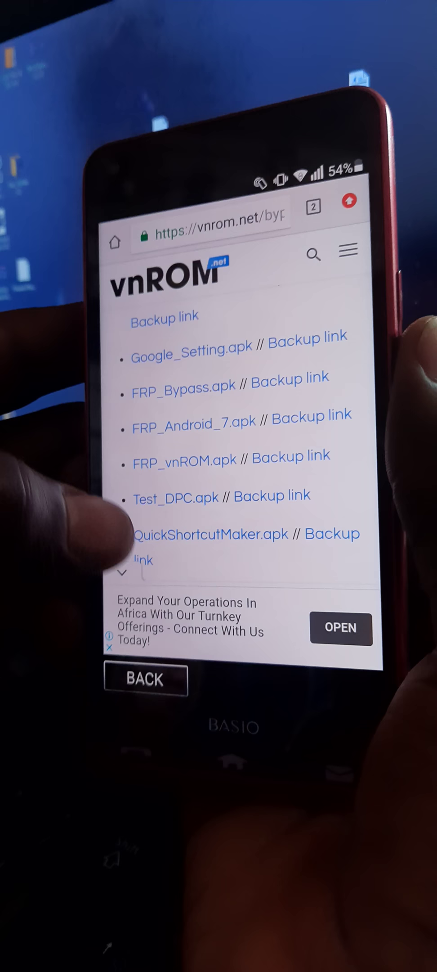
scroll(down, 3)
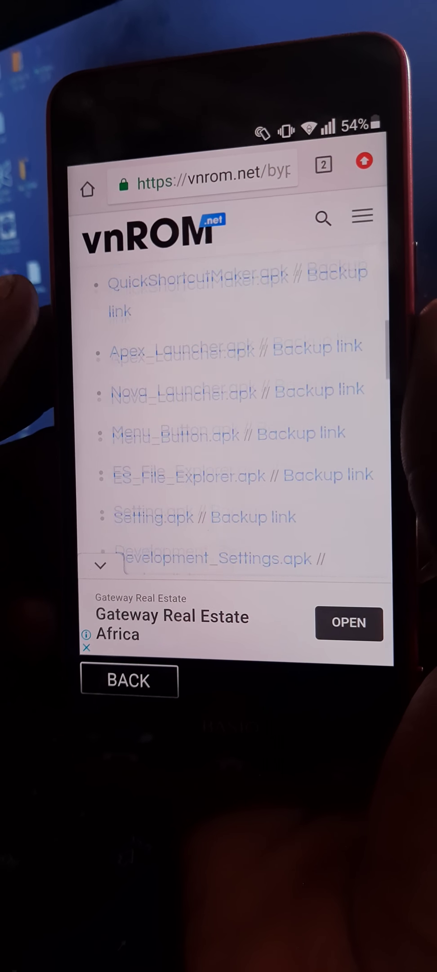
scroll(down, 3)
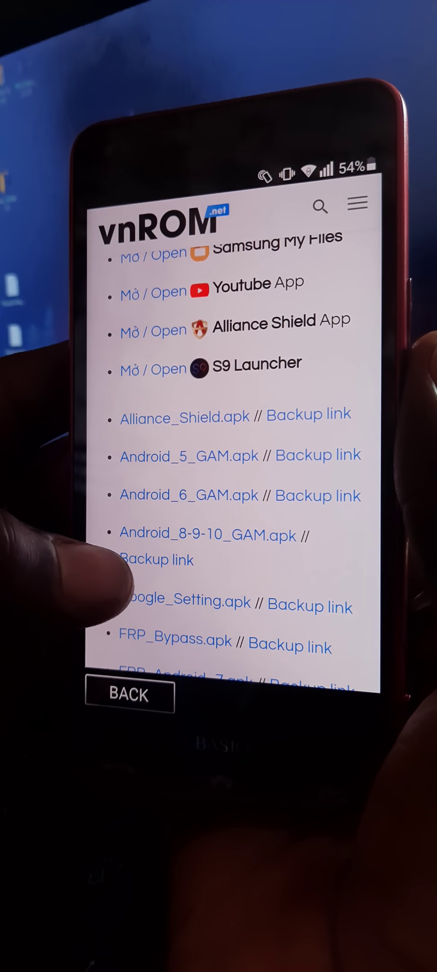
scroll(down, 3)
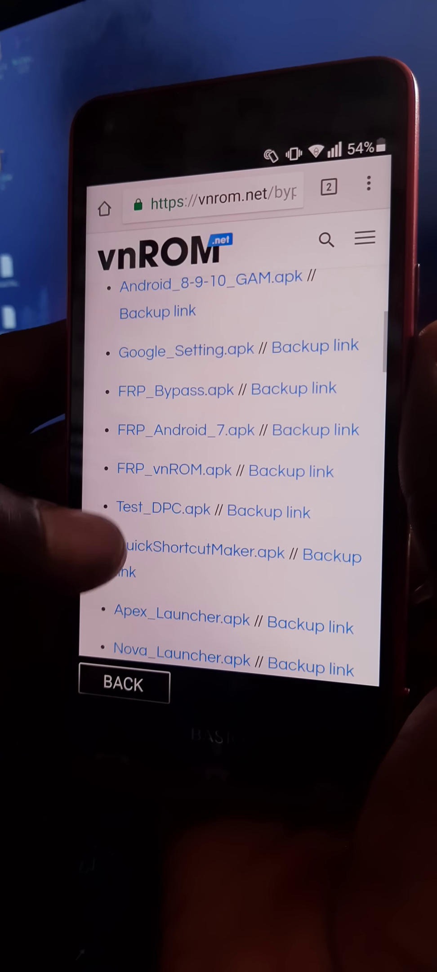
- Begin downloading the HiOS Launcher 2021 APK from m.apkpure.com
click(369, 183)
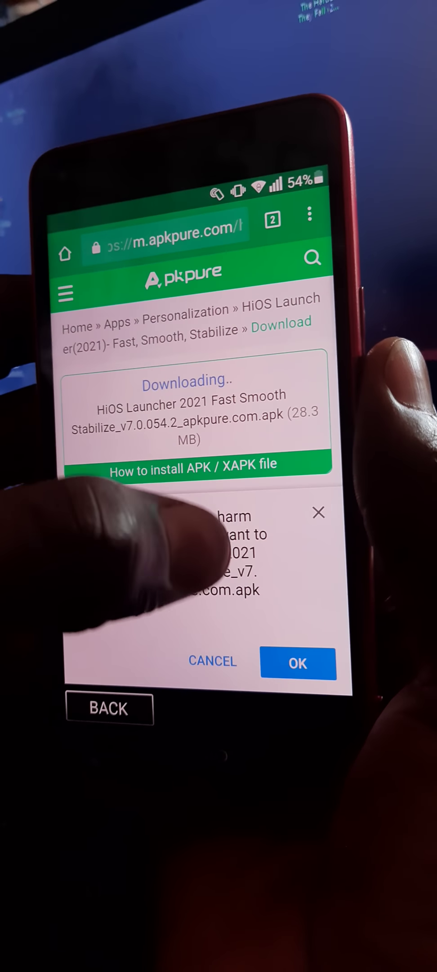
- Keep the HiOS Launcher APK despite the harm warning and go to Chrome's Downloads list
click(296, 663)
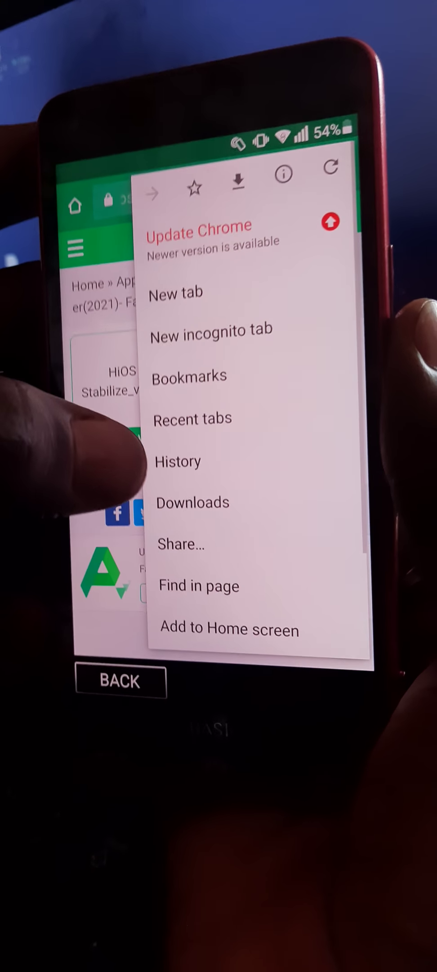
click(192, 502)
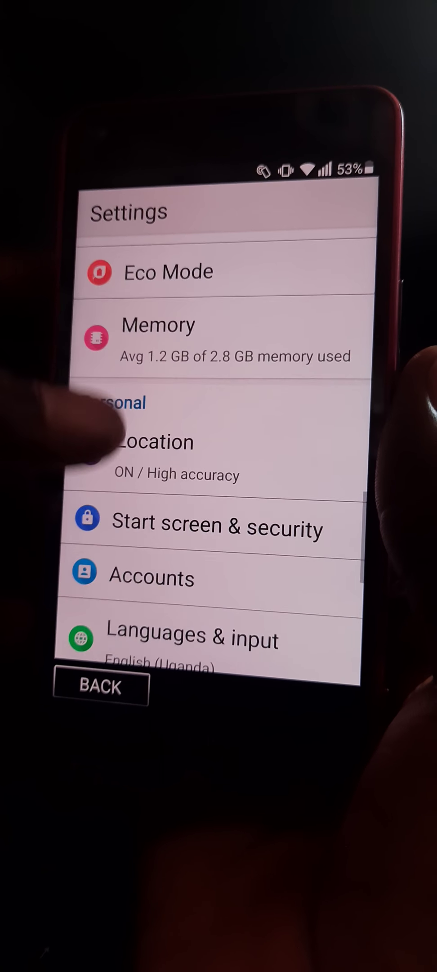
- Reach the Personal section of Settings with Location, Start screen & security and Accounts
click(216, 527)
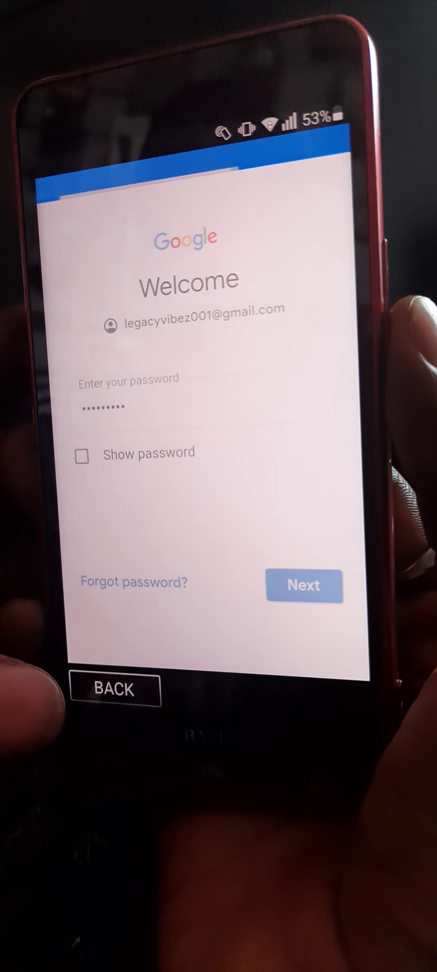
- Submit the Google account password with Next to add the account to the phone
click(305, 584)
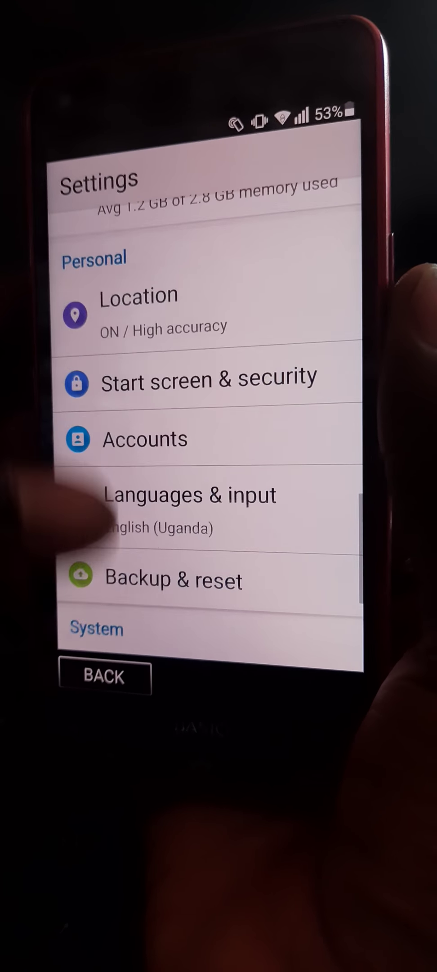
- Enter the Backup & reset options from the Personal section
click(207, 383)
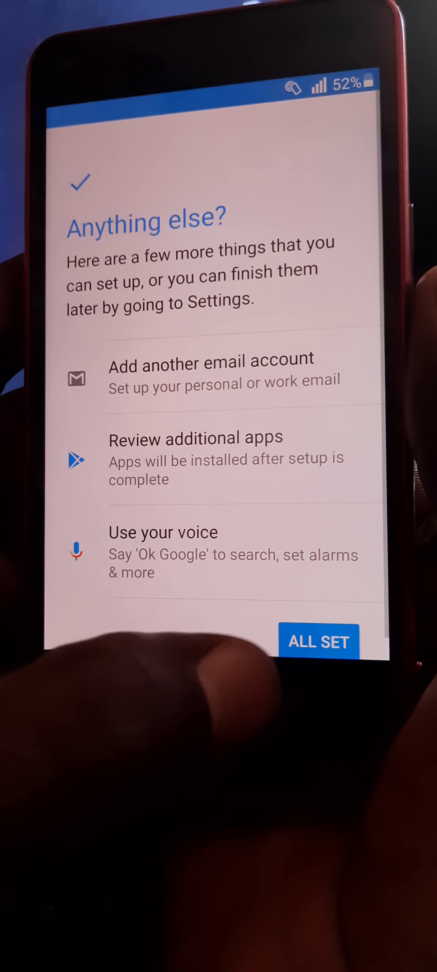
- Finish the setup wizard with ALL SET and allow the Standard Home launcher file access
click(320, 642)
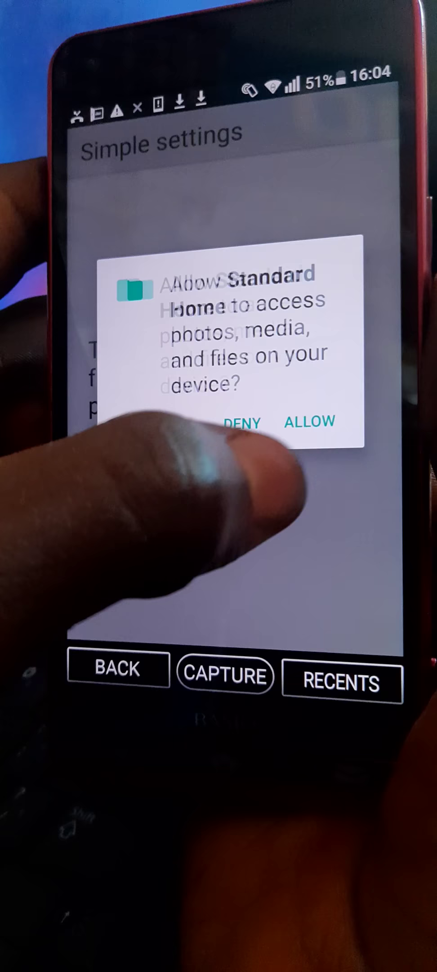
click(310, 422)
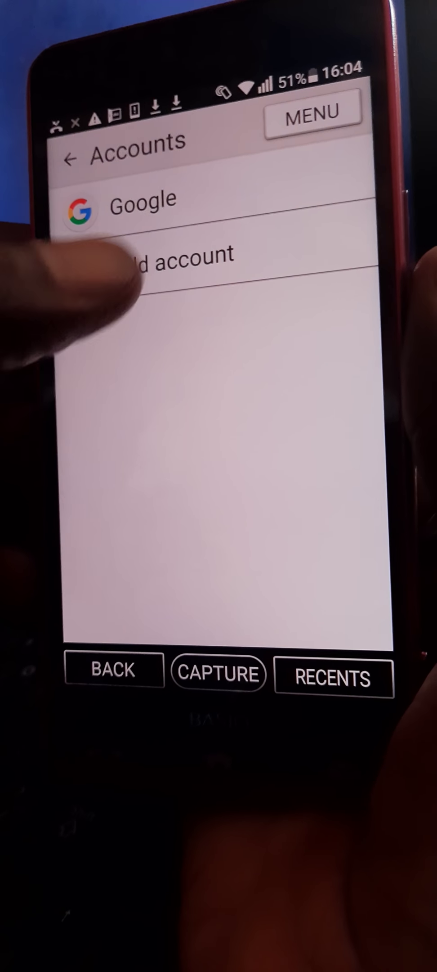
- Remove the added Google account via MENU > Remove account and confirm the device-protection warning
click(144, 210)
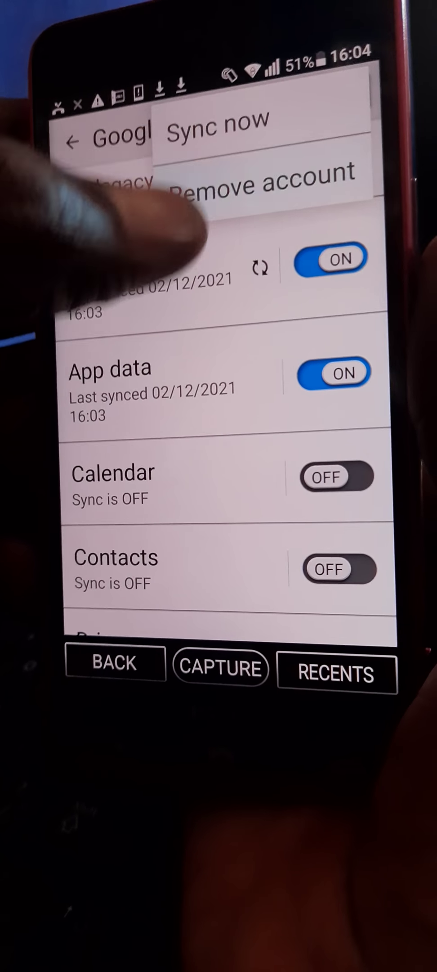
click(260, 188)
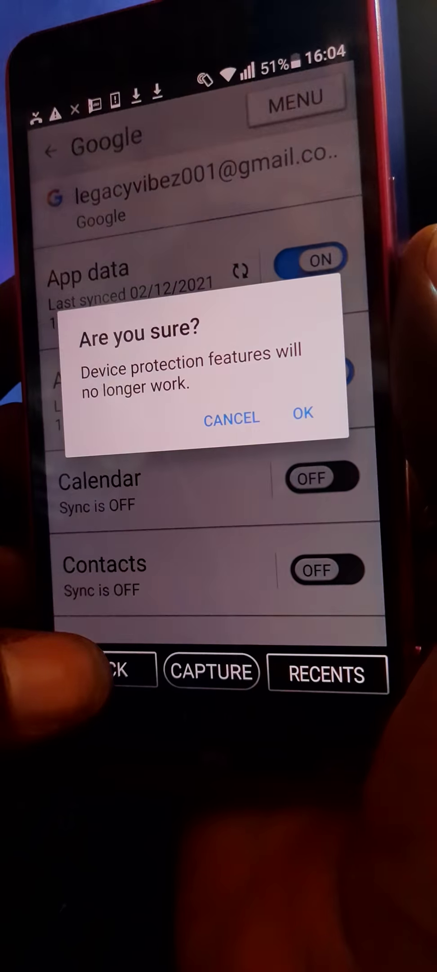
click(303, 425)
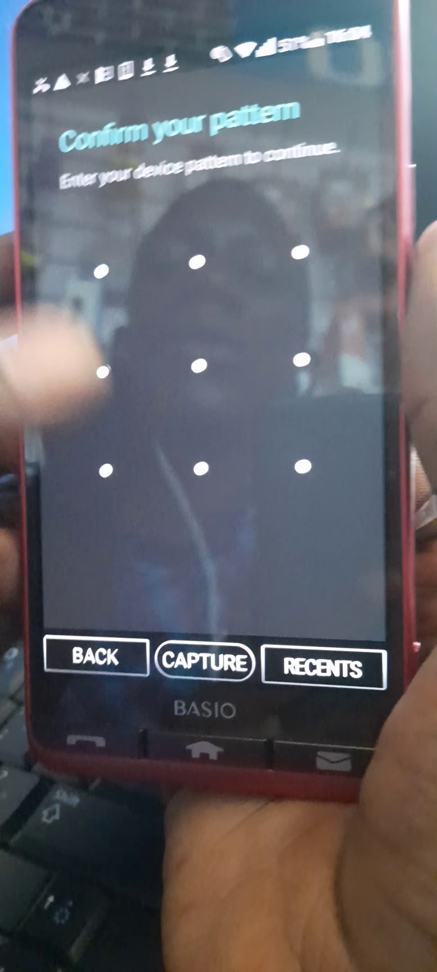